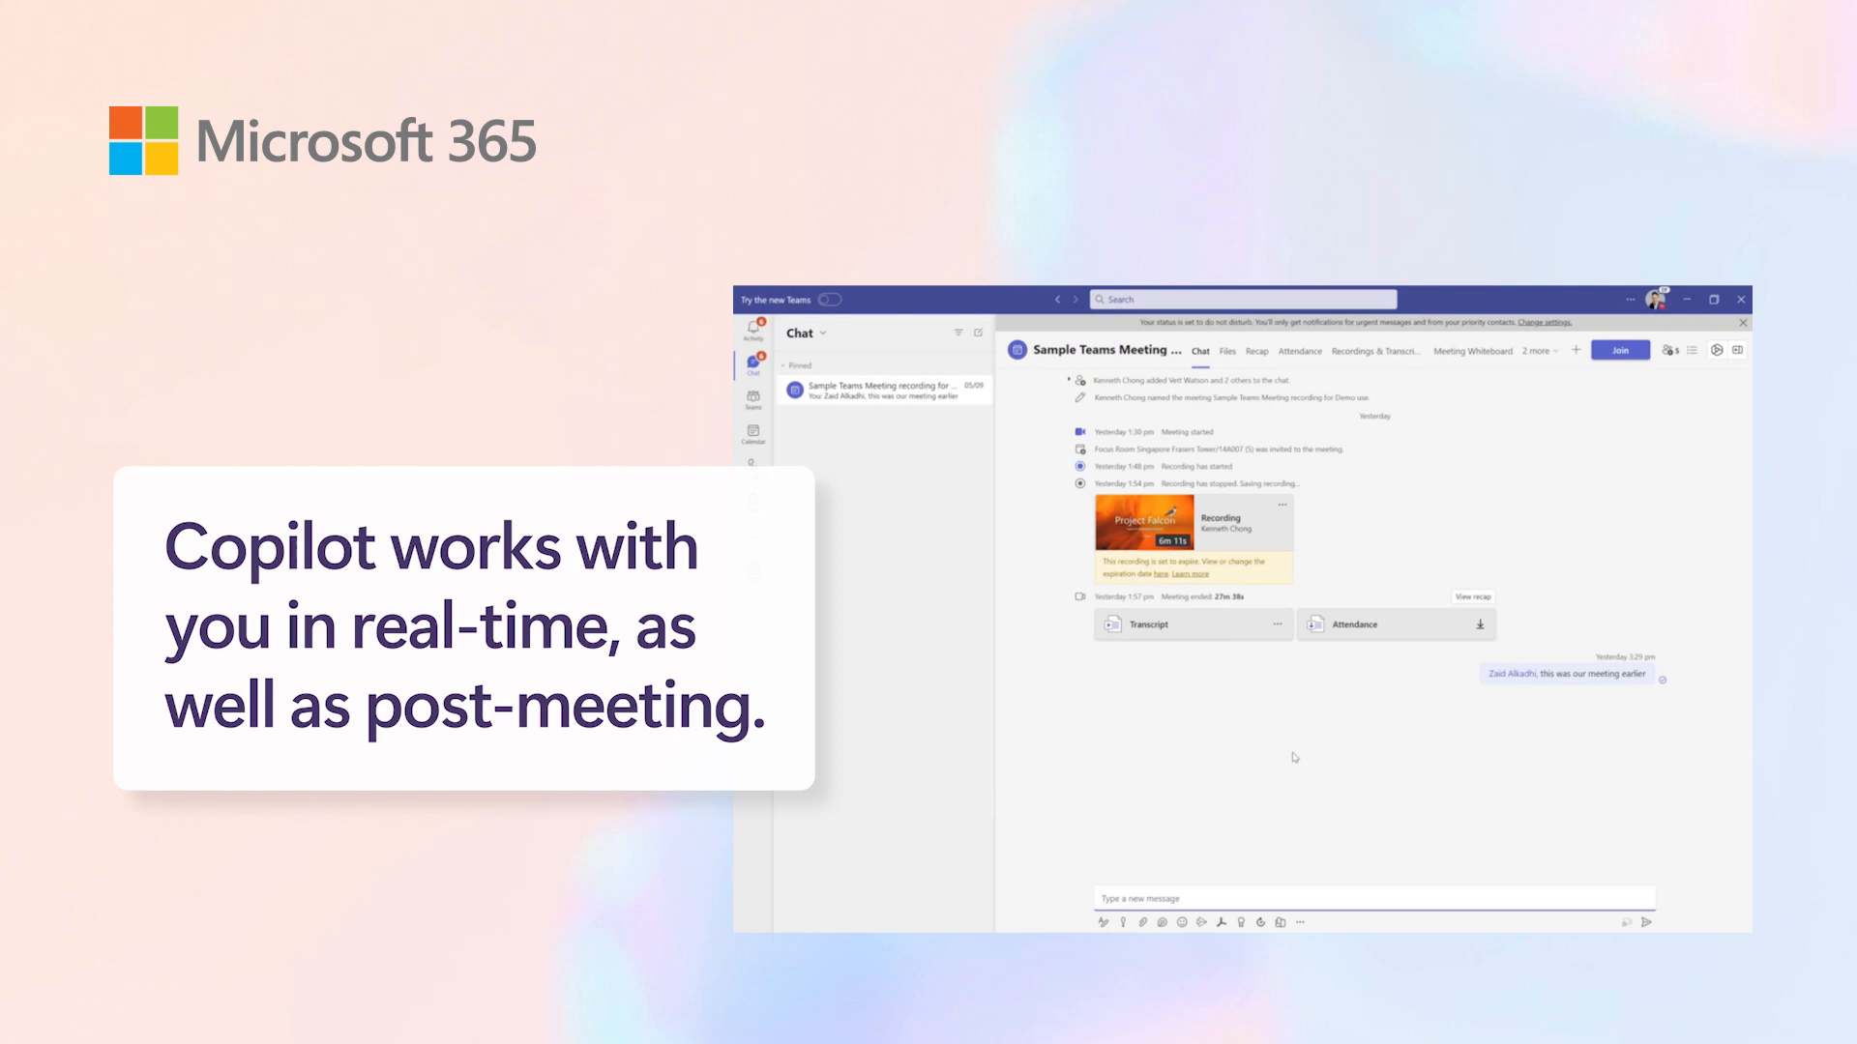
pyautogui.moveTo(1254, 529)
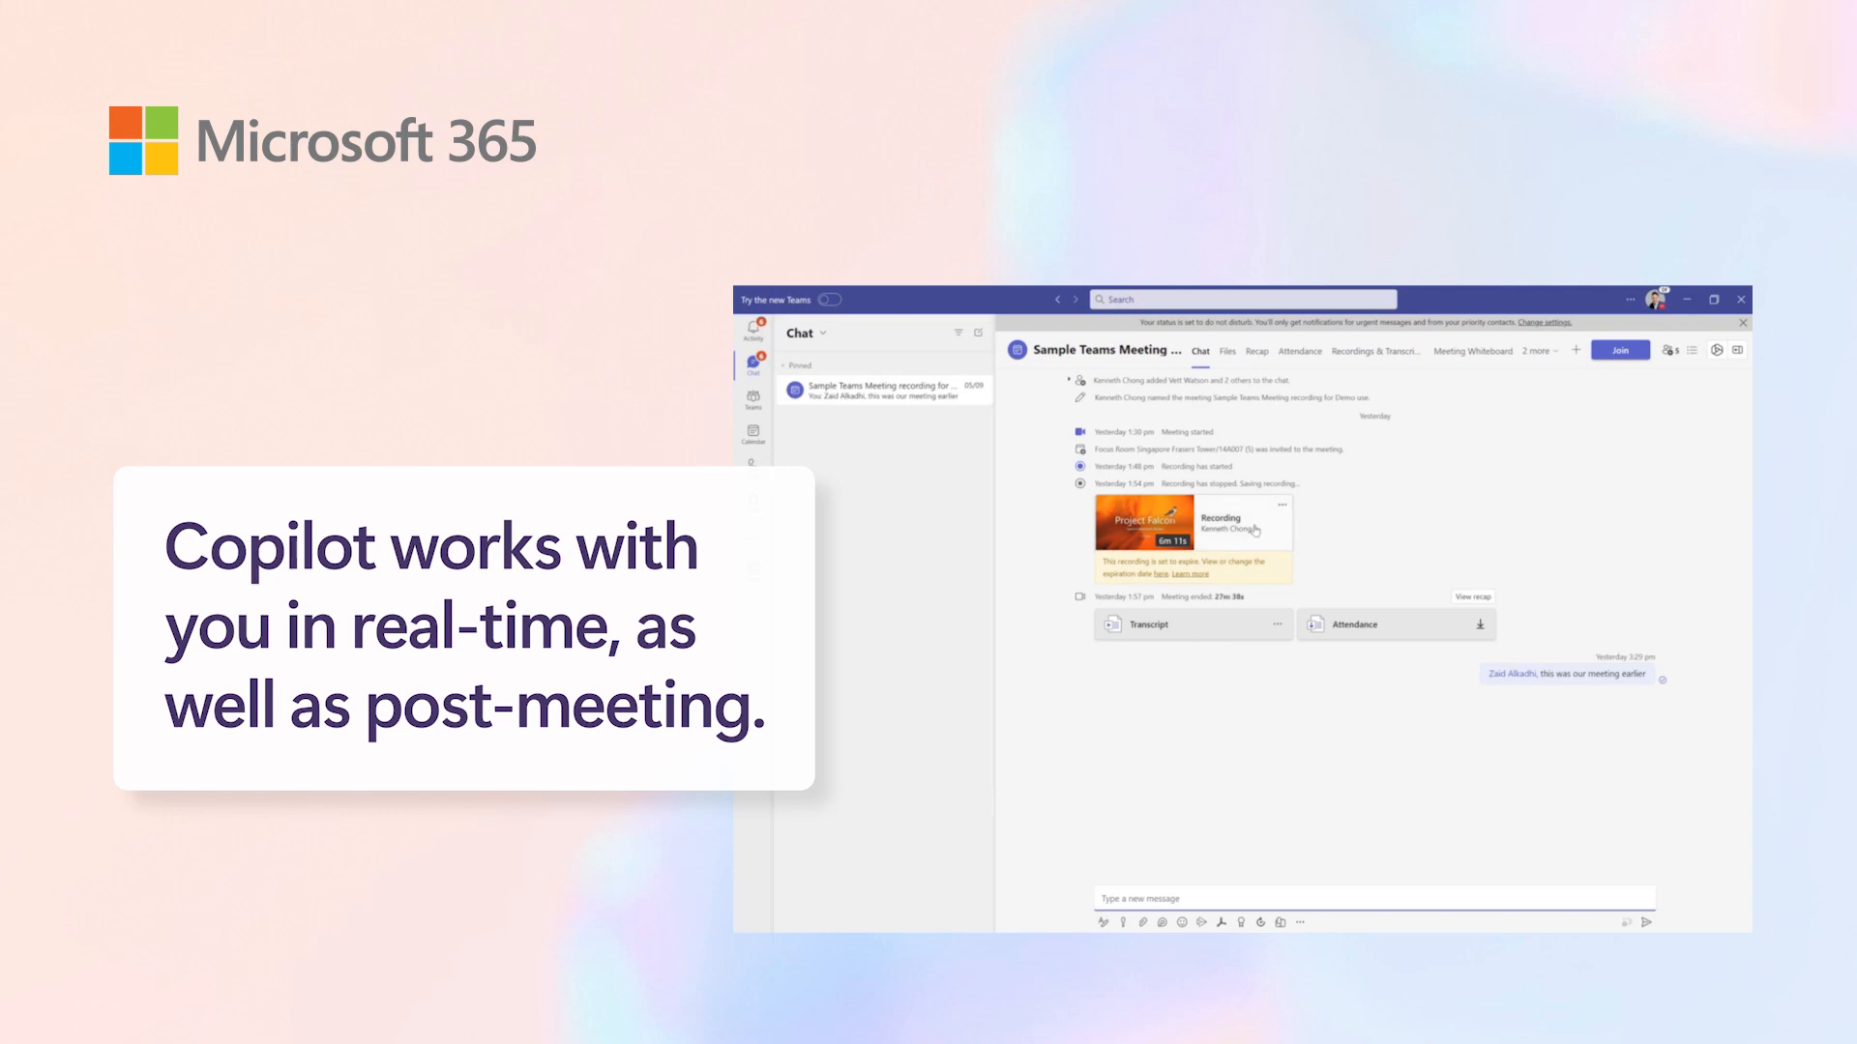
# Open the Project Falcon meeting recording from its card in the meeting chat
pyautogui.click(1145, 533)
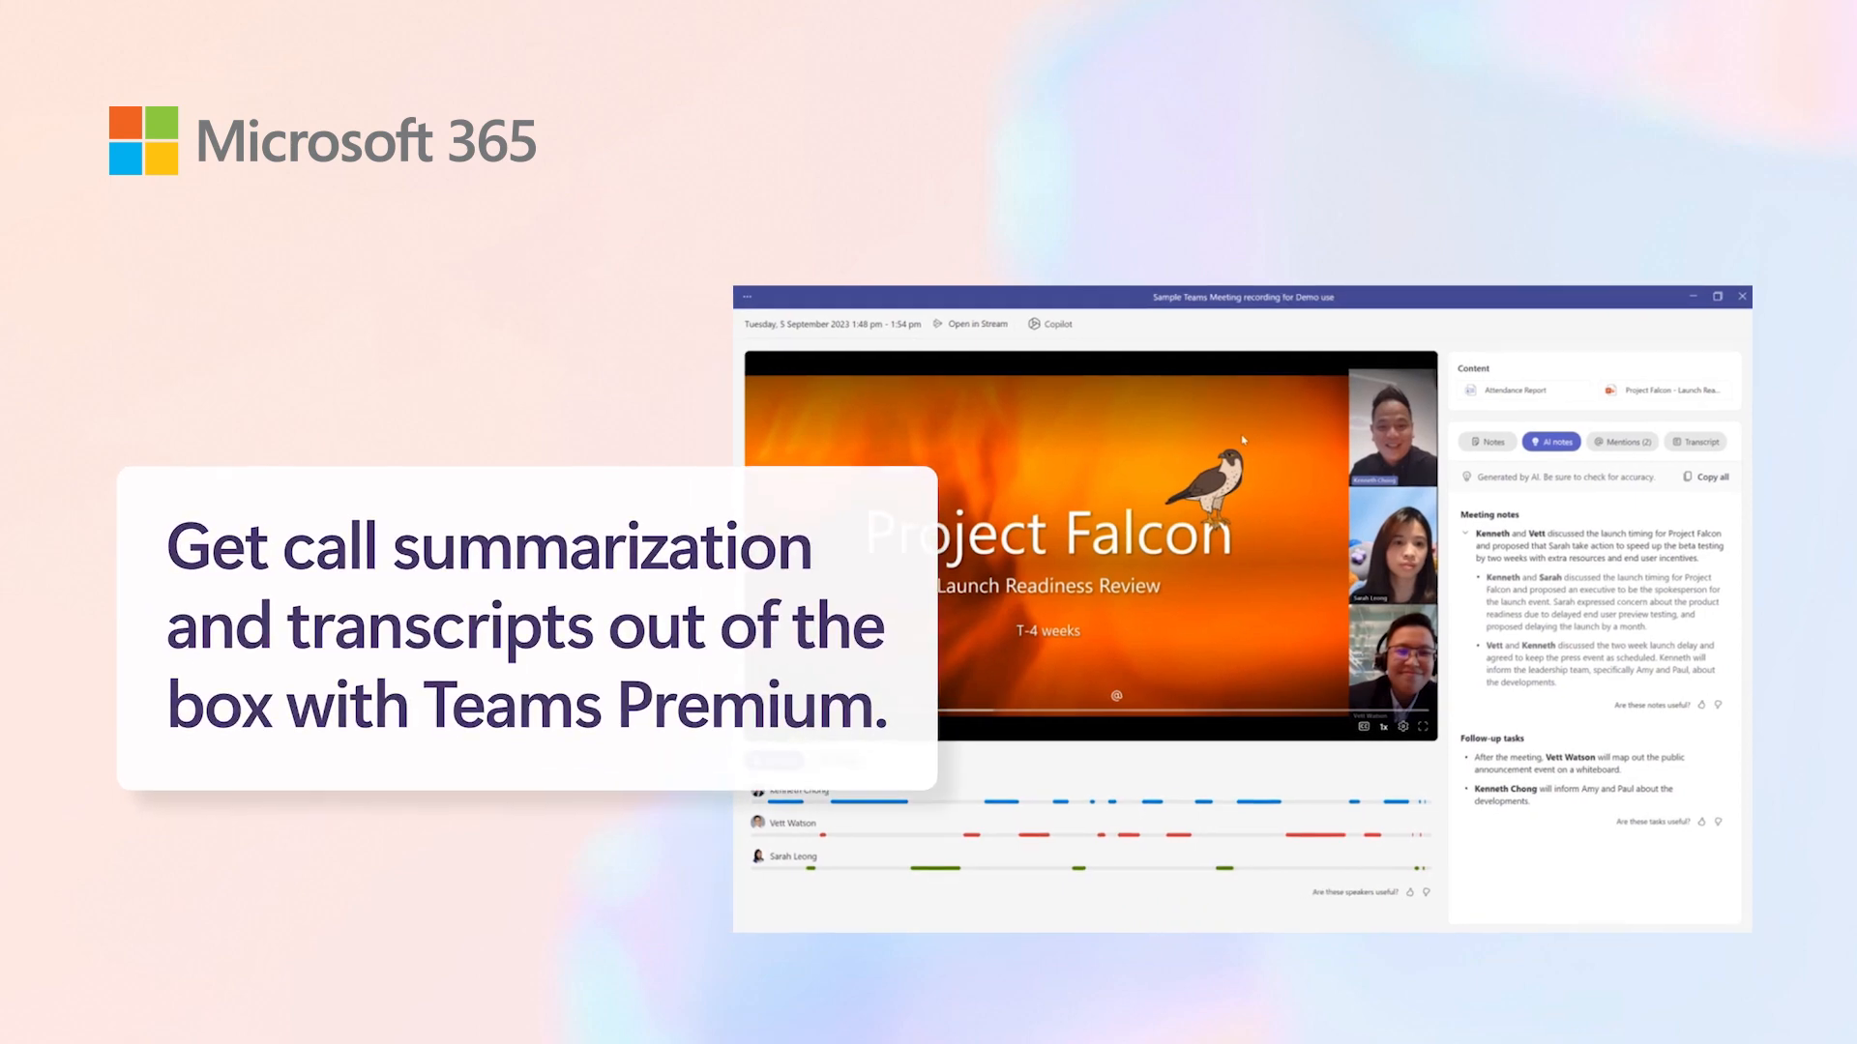
pyautogui.moveTo(948, 288)
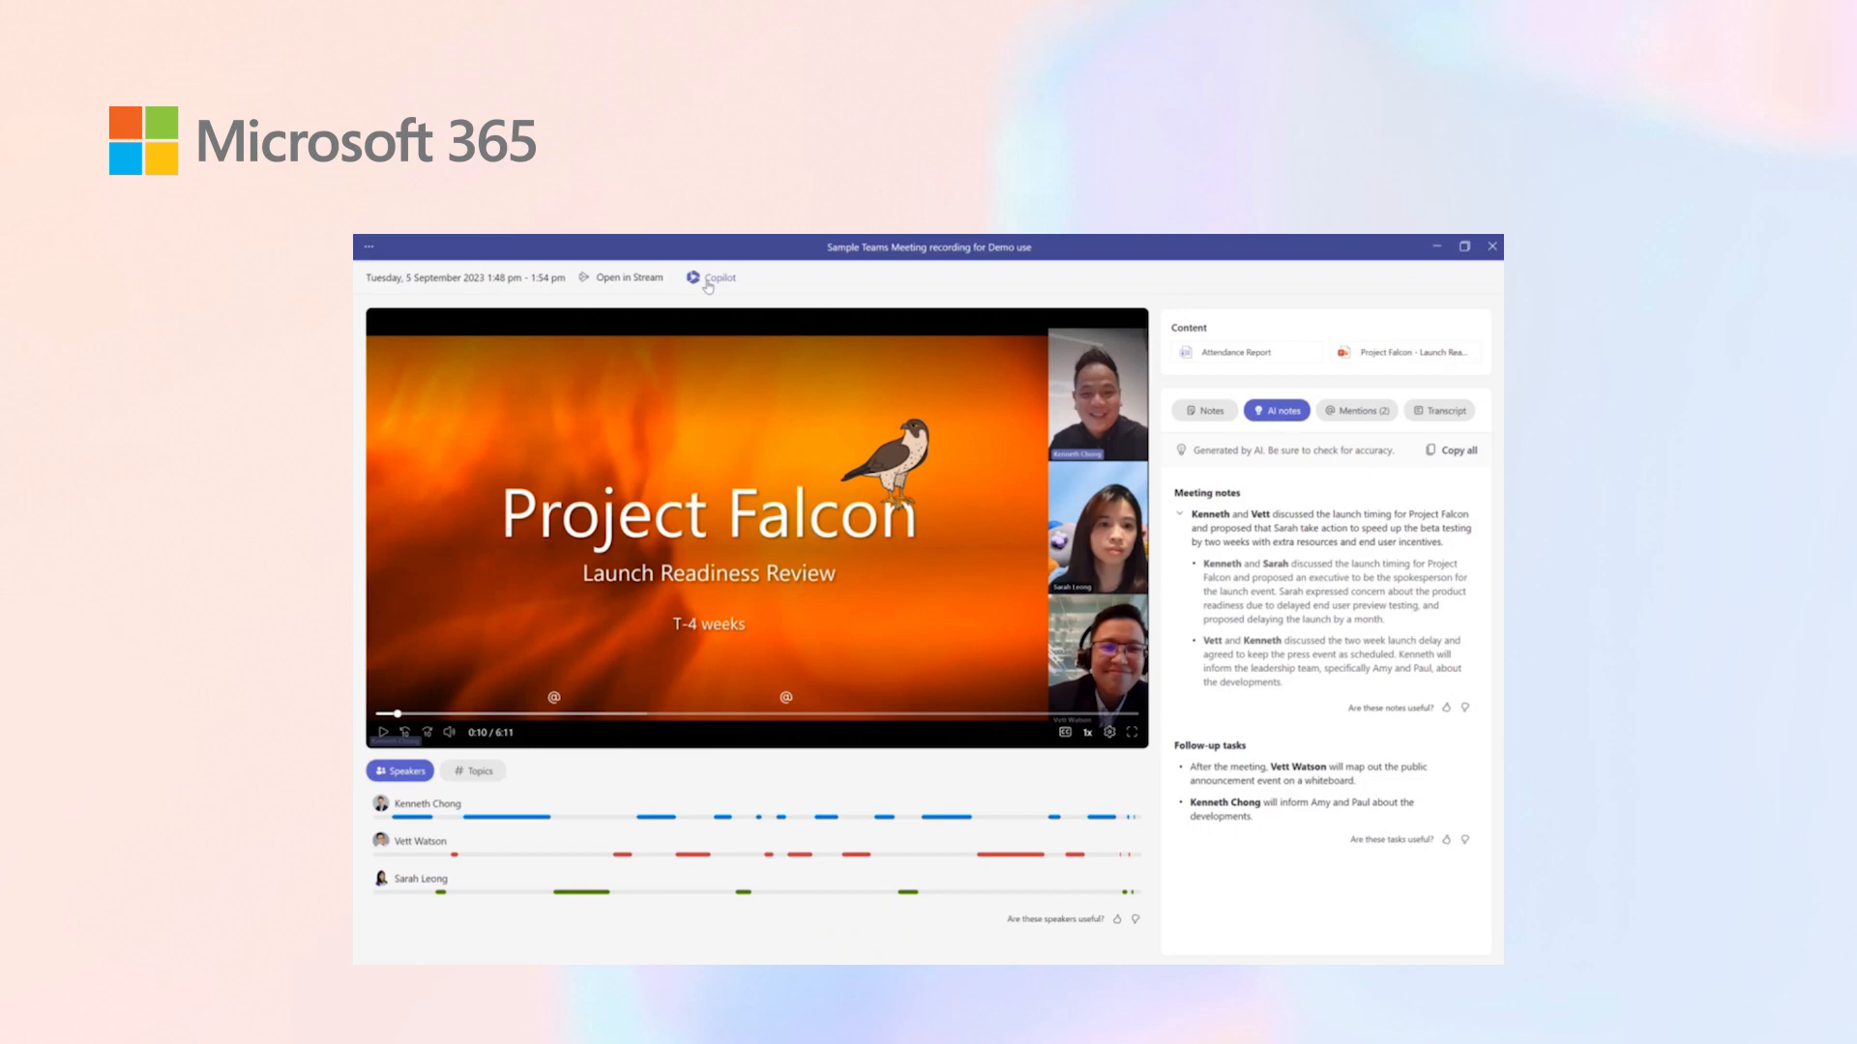
# Open Copilot on the recording to see its recap of marketing readiness and next steps
pyautogui.click(711, 278)
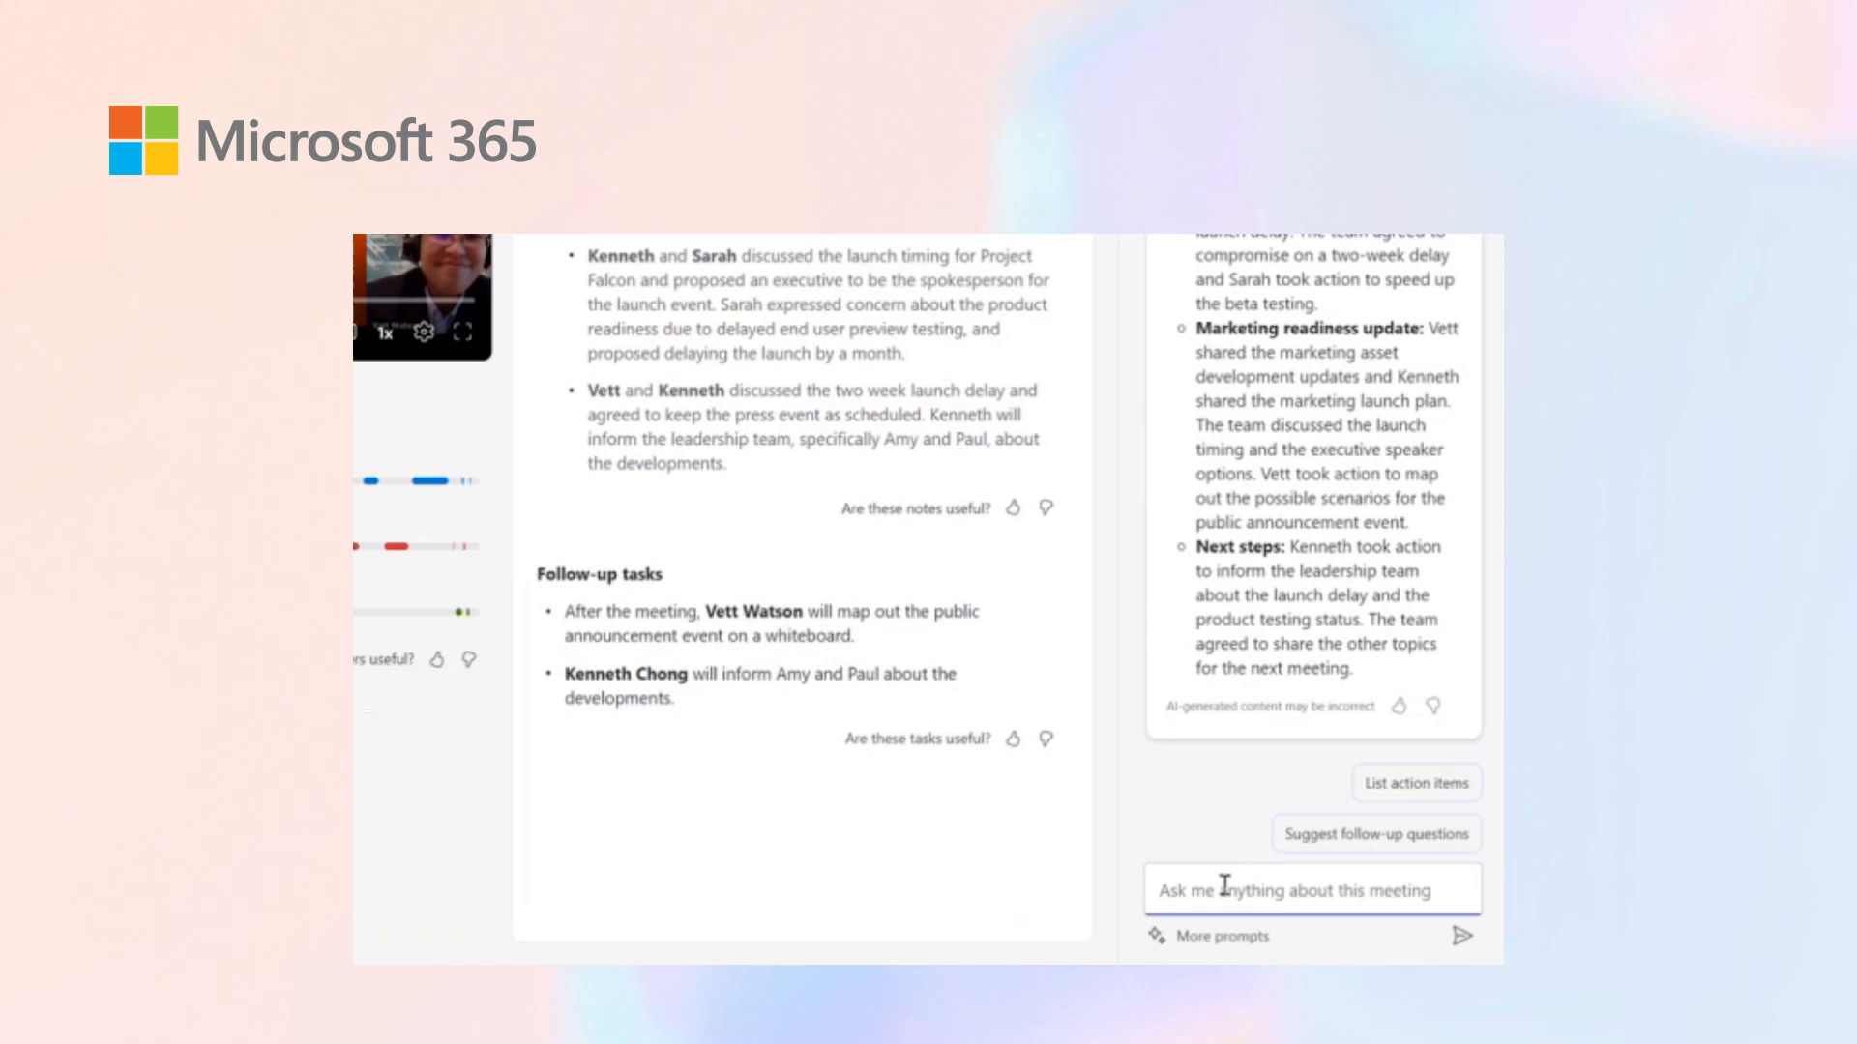
# Ask Copilot "what is vett's sentiments" about the meeting
pyautogui.write('wha')
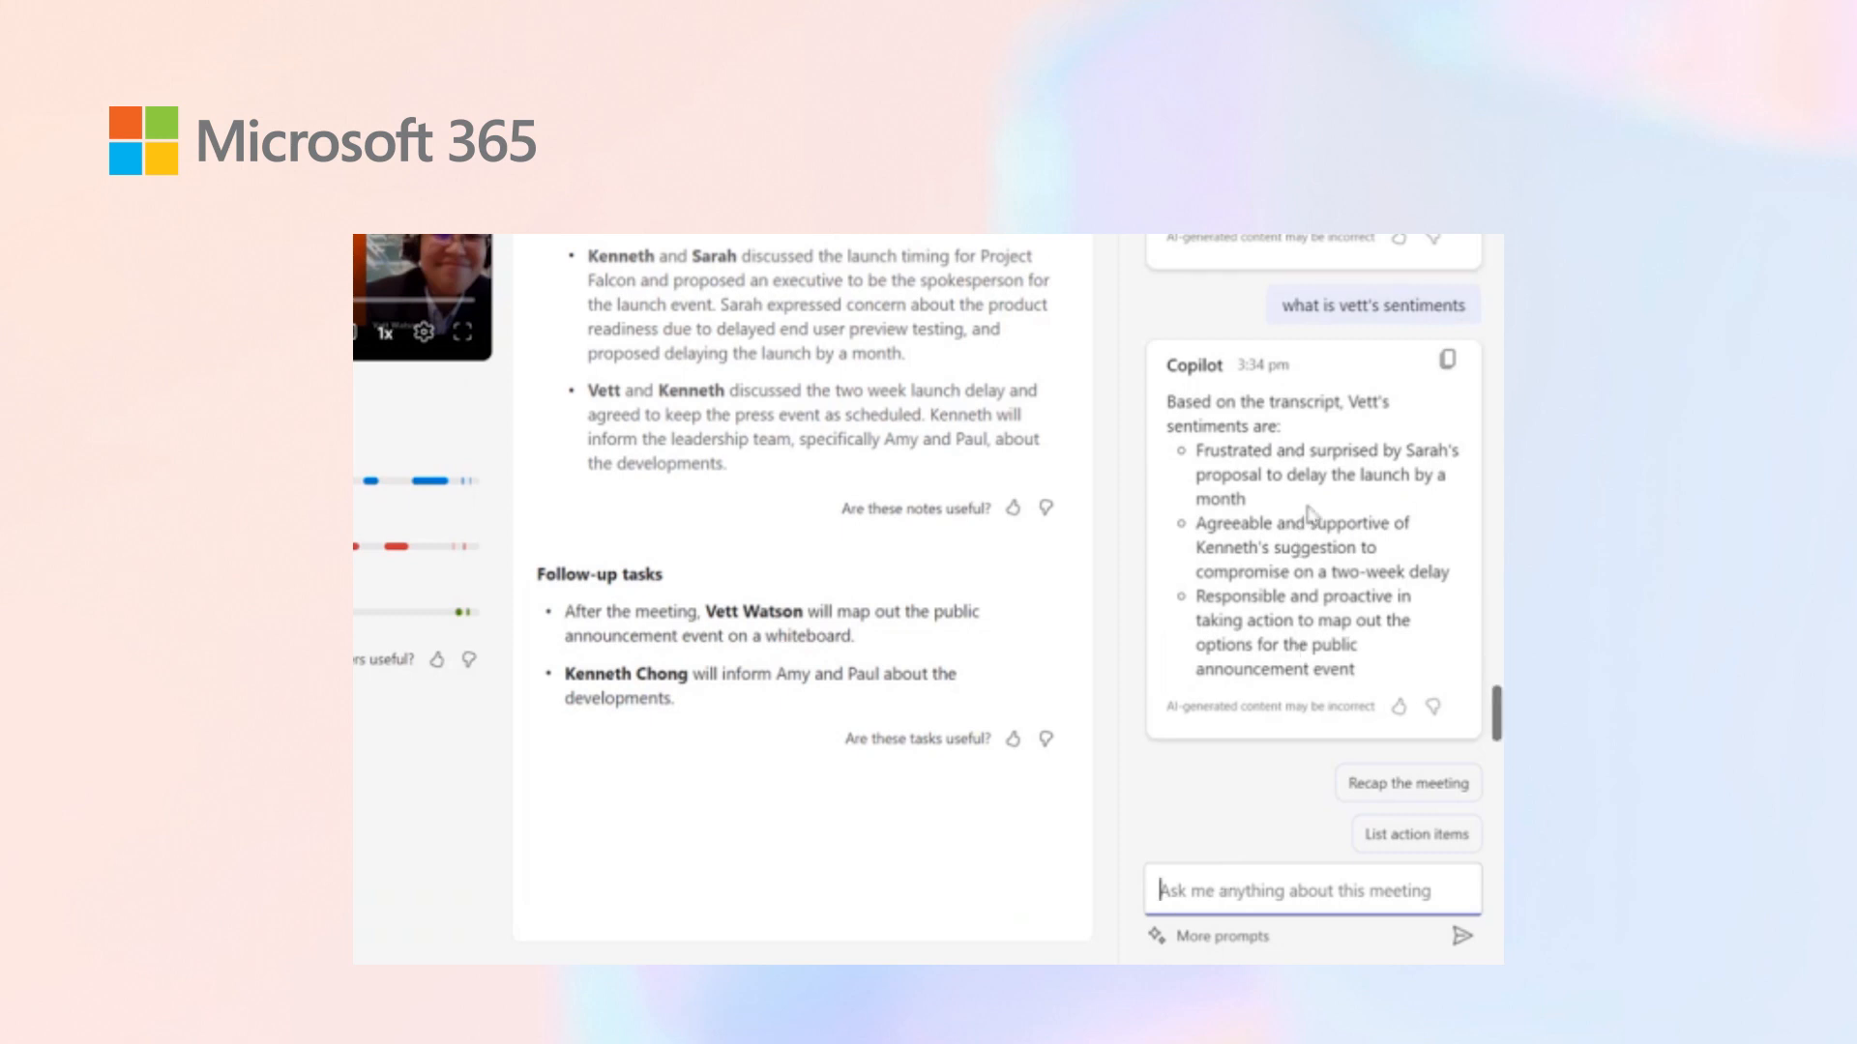
pyautogui.moveTo(1373, 402)
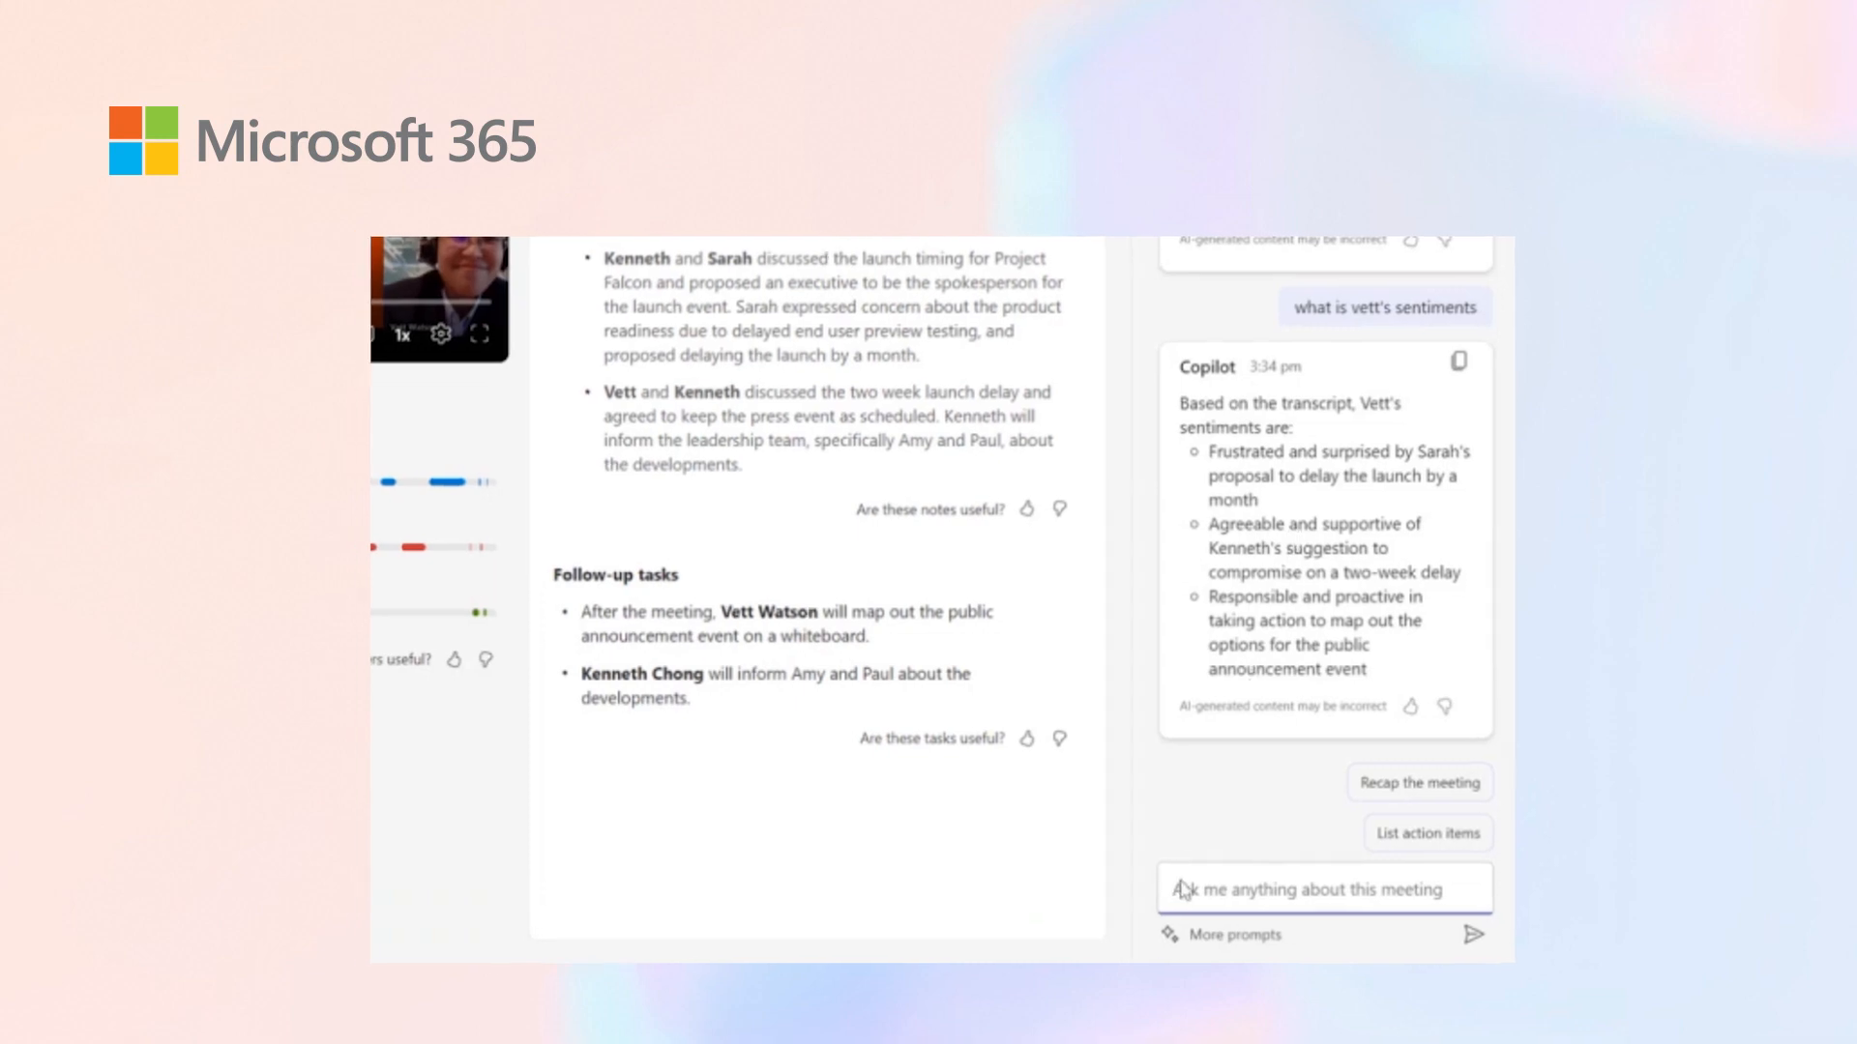
# Ask Copilot to list the meeting's action items using the List action items suggestion
pyautogui.click(1221, 934)
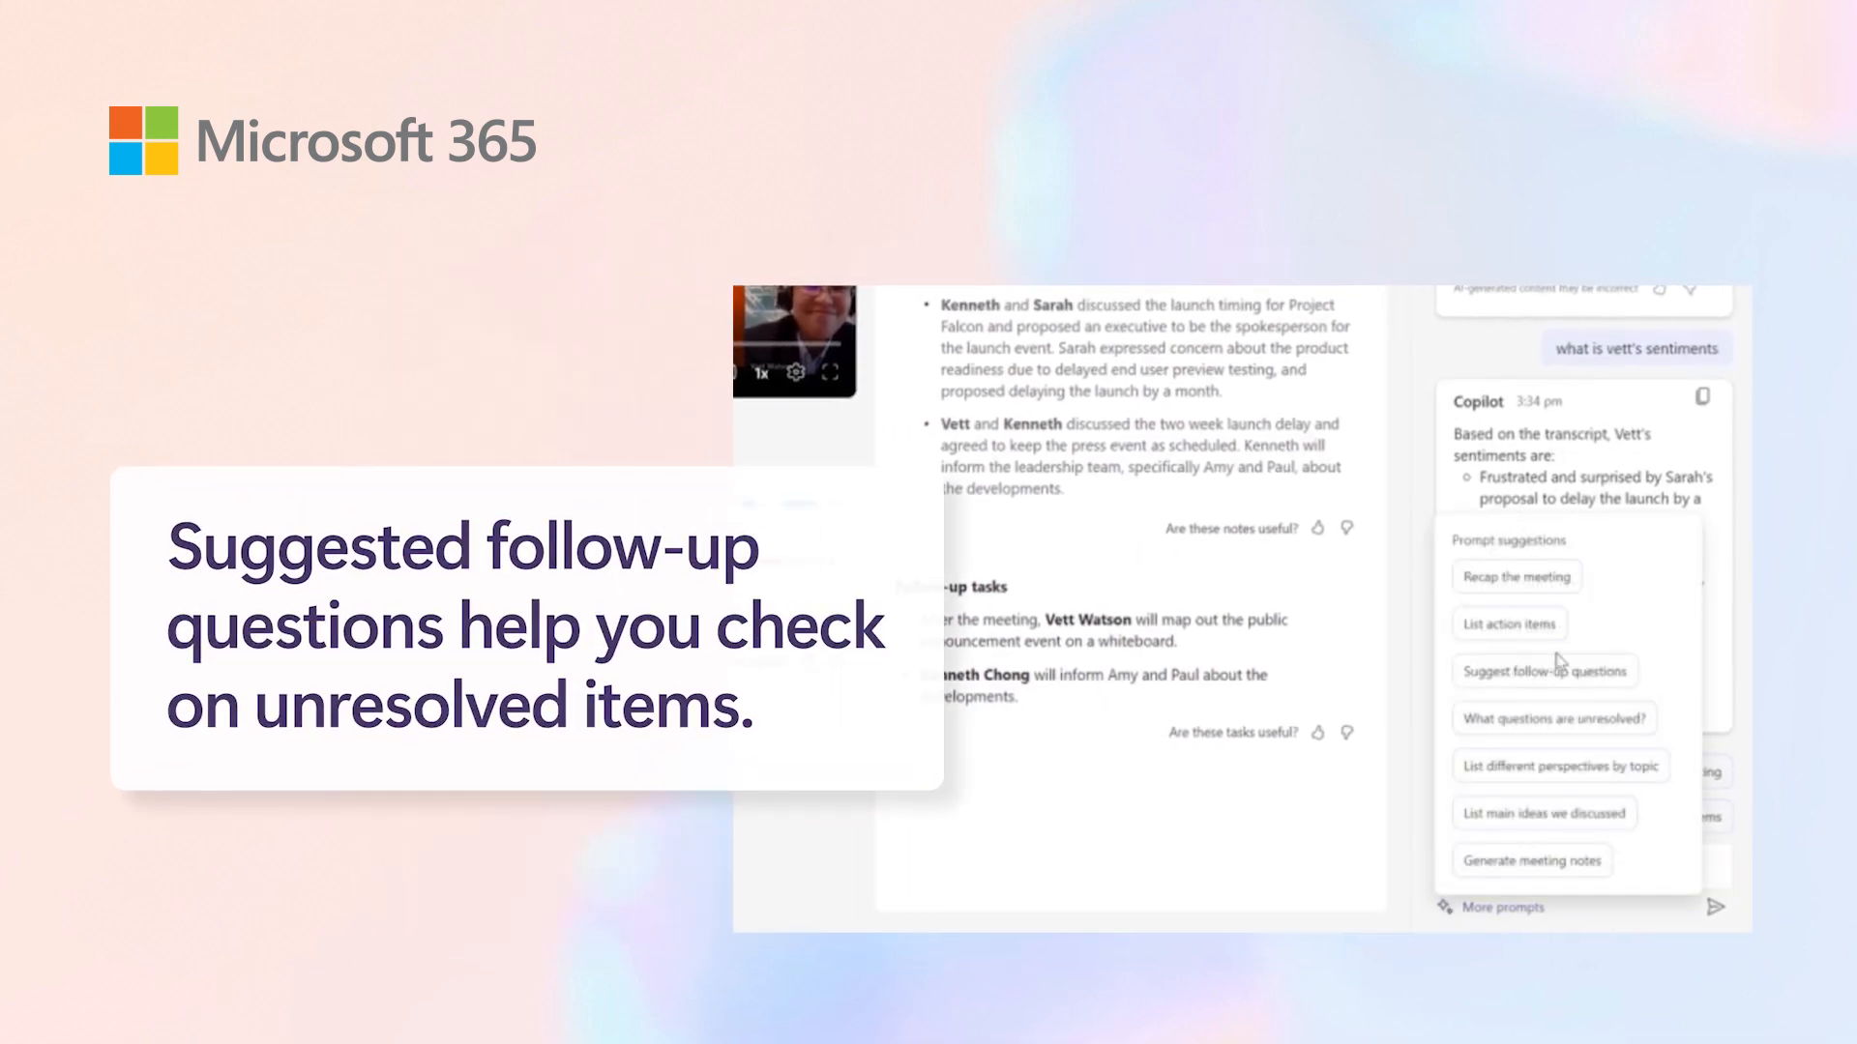
pyautogui.moveTo(1544, 671)
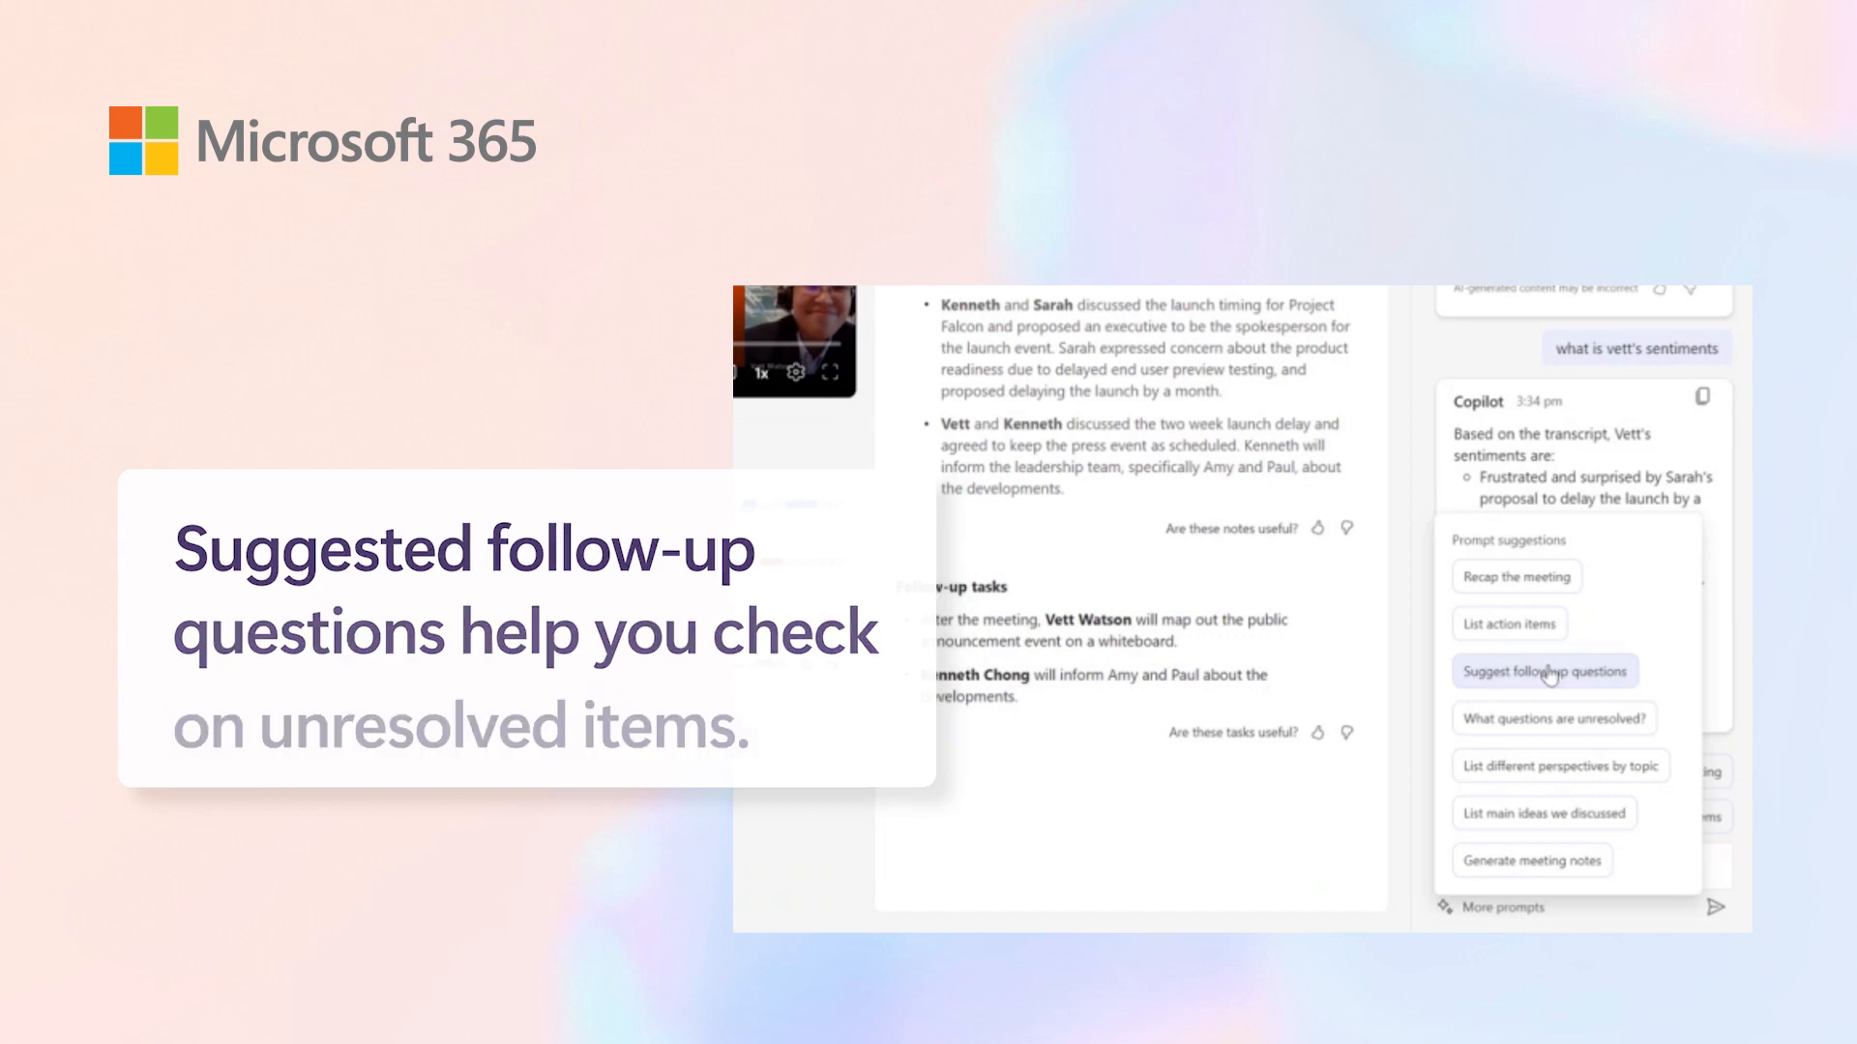
pyautogui.click(1545, 671)
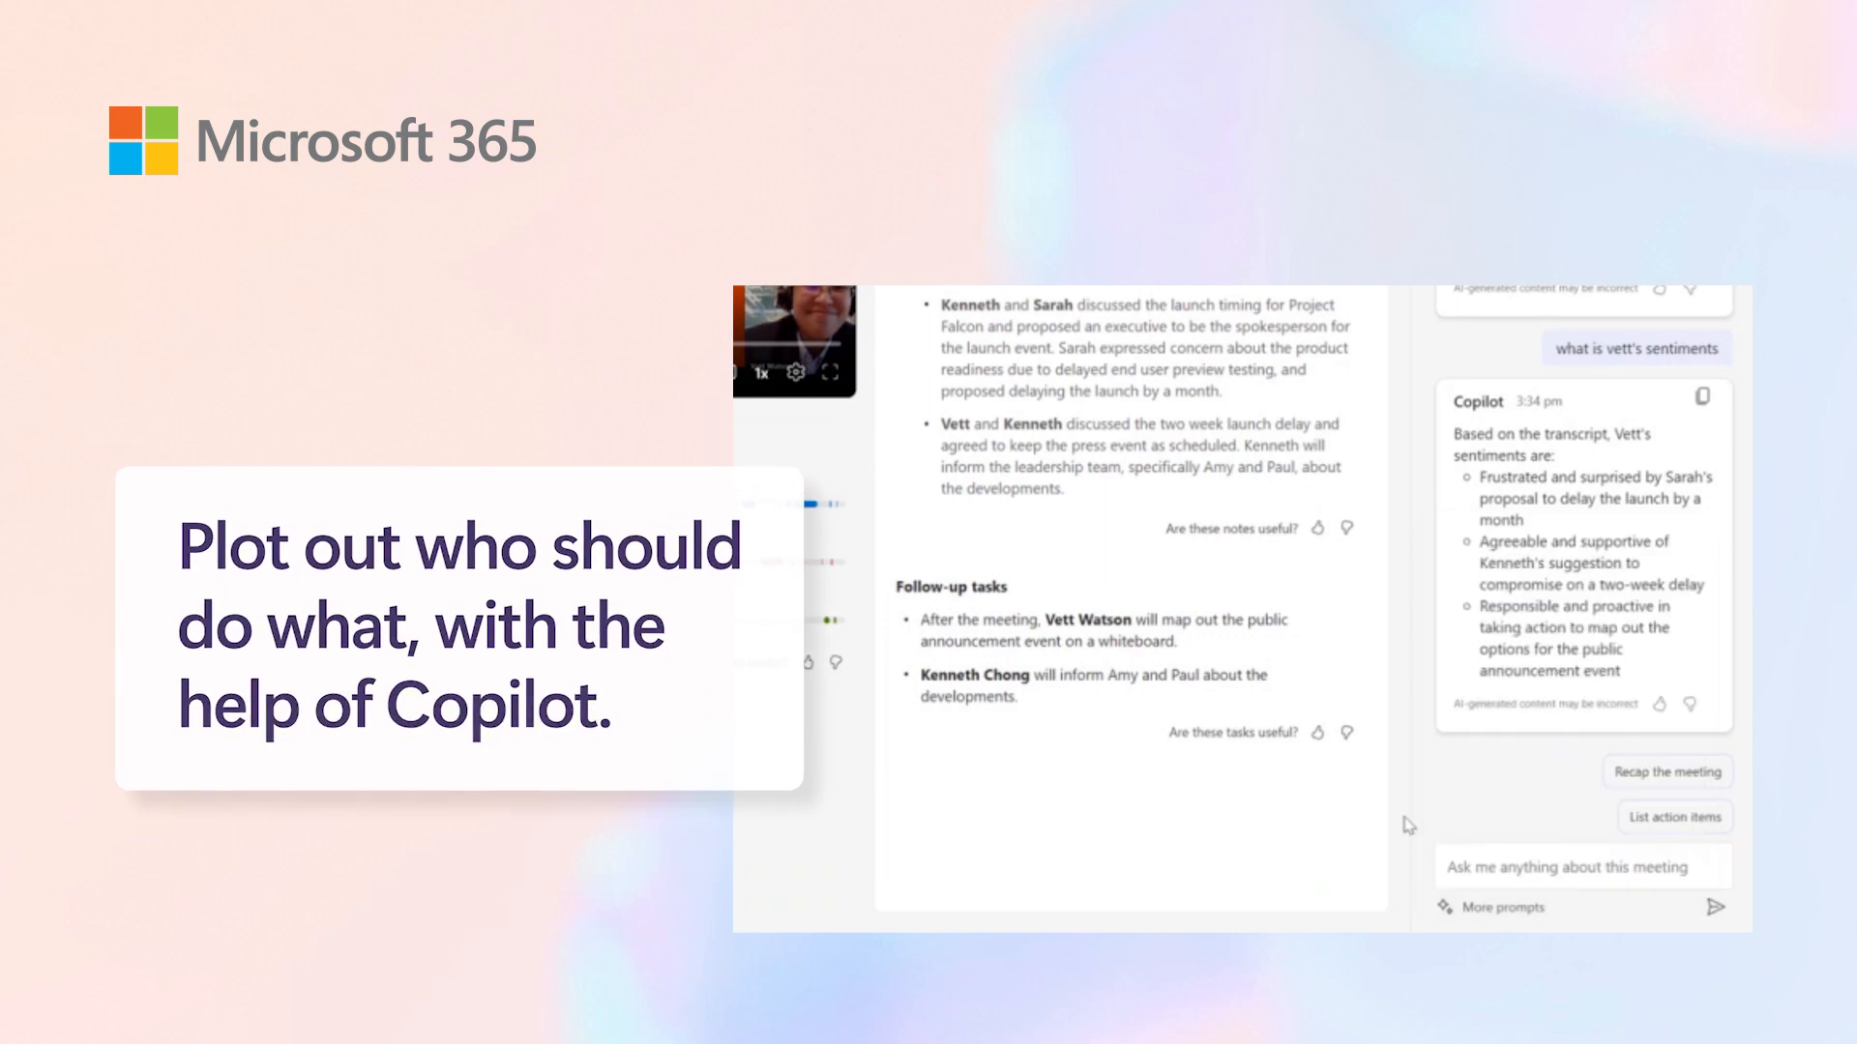
pyautogui.click(1673, 816)
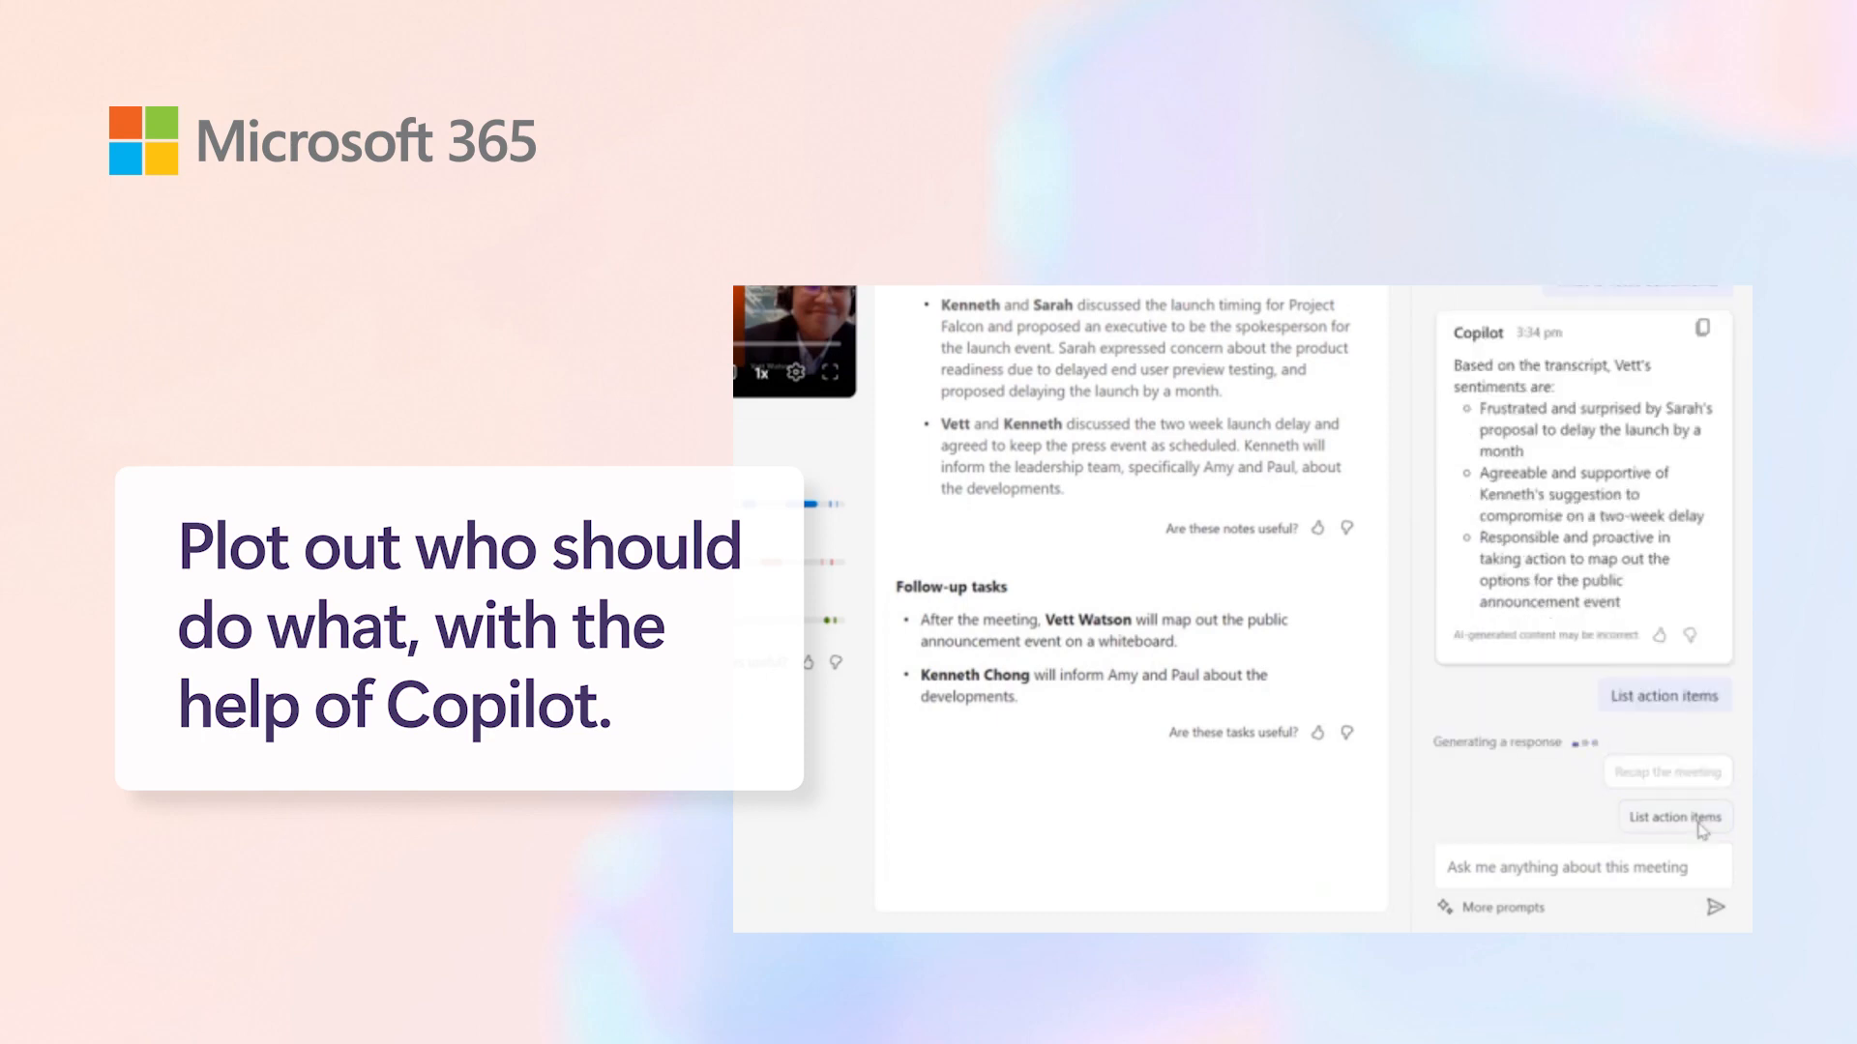